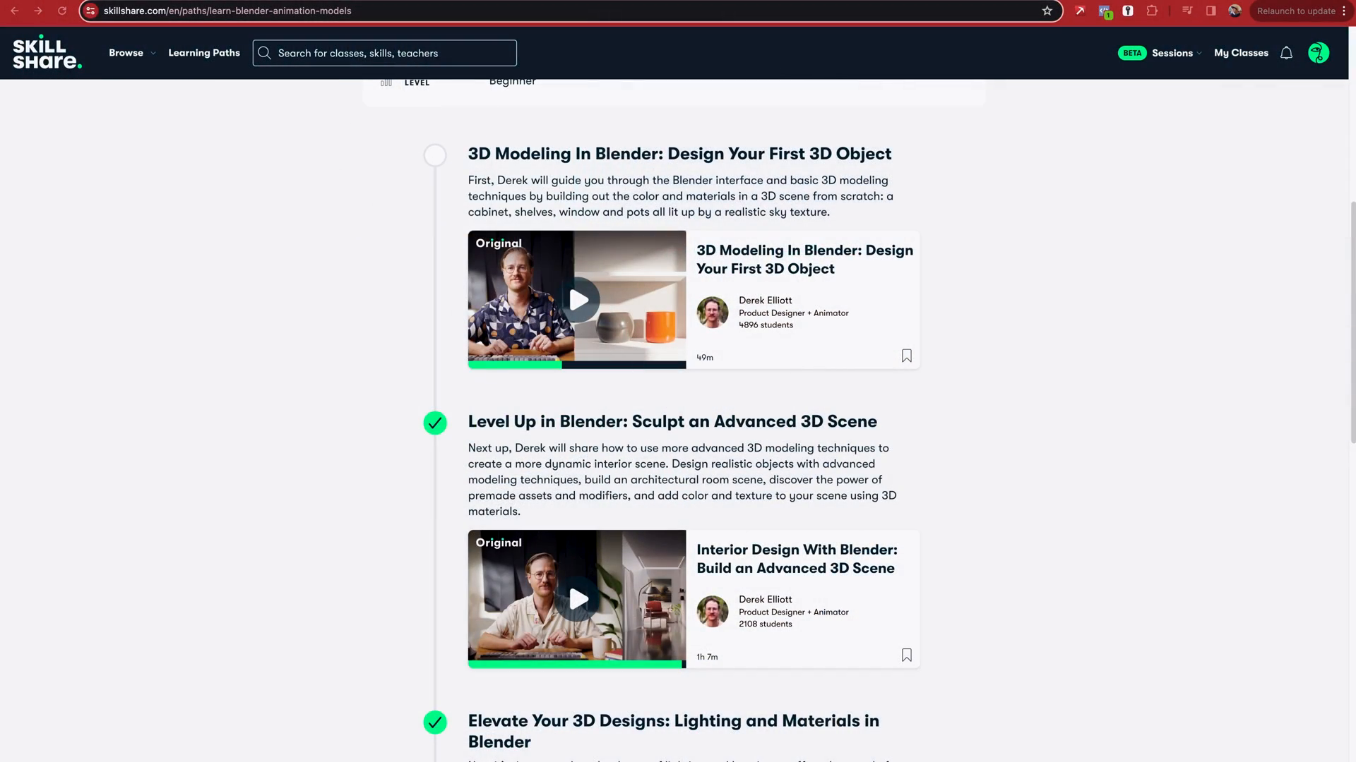
{"action": "mouse_move", "coordinate": [1125, 421]}
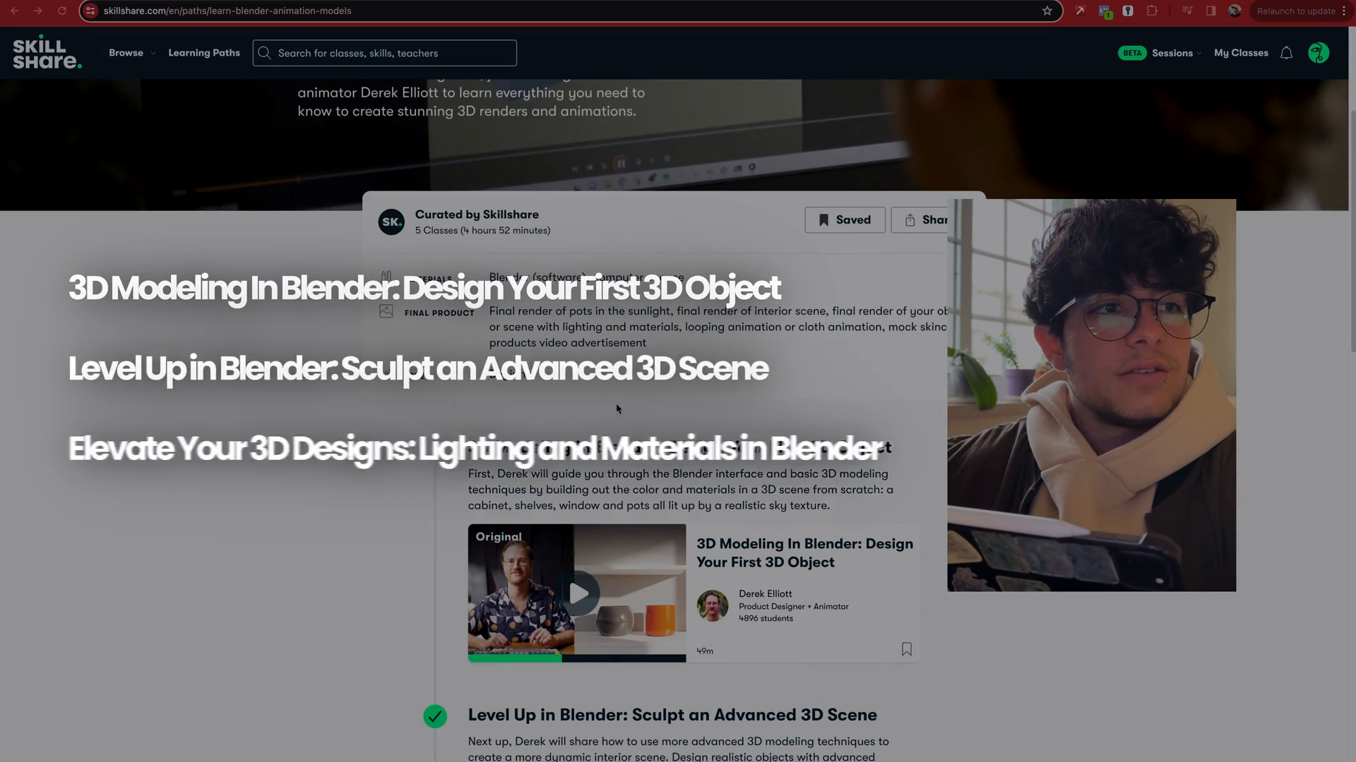
Open the learning path's first class, 3D Modeling In Blender: Design Your First 3D Object
{"action": "scroll", "scroll_direction": "down", "scroll_amount": 3}
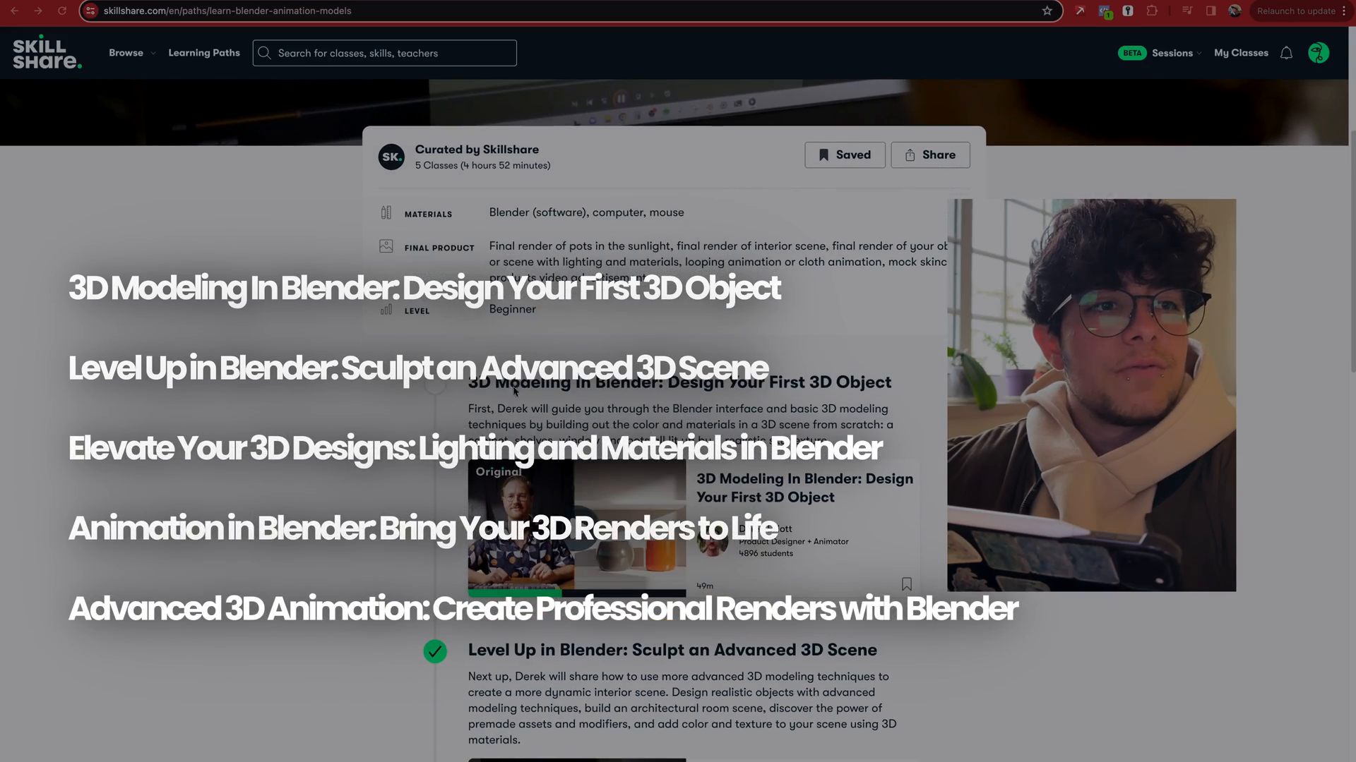
{"action": "scroll", "scroll_direction": "down", "scroll_amount": 3}
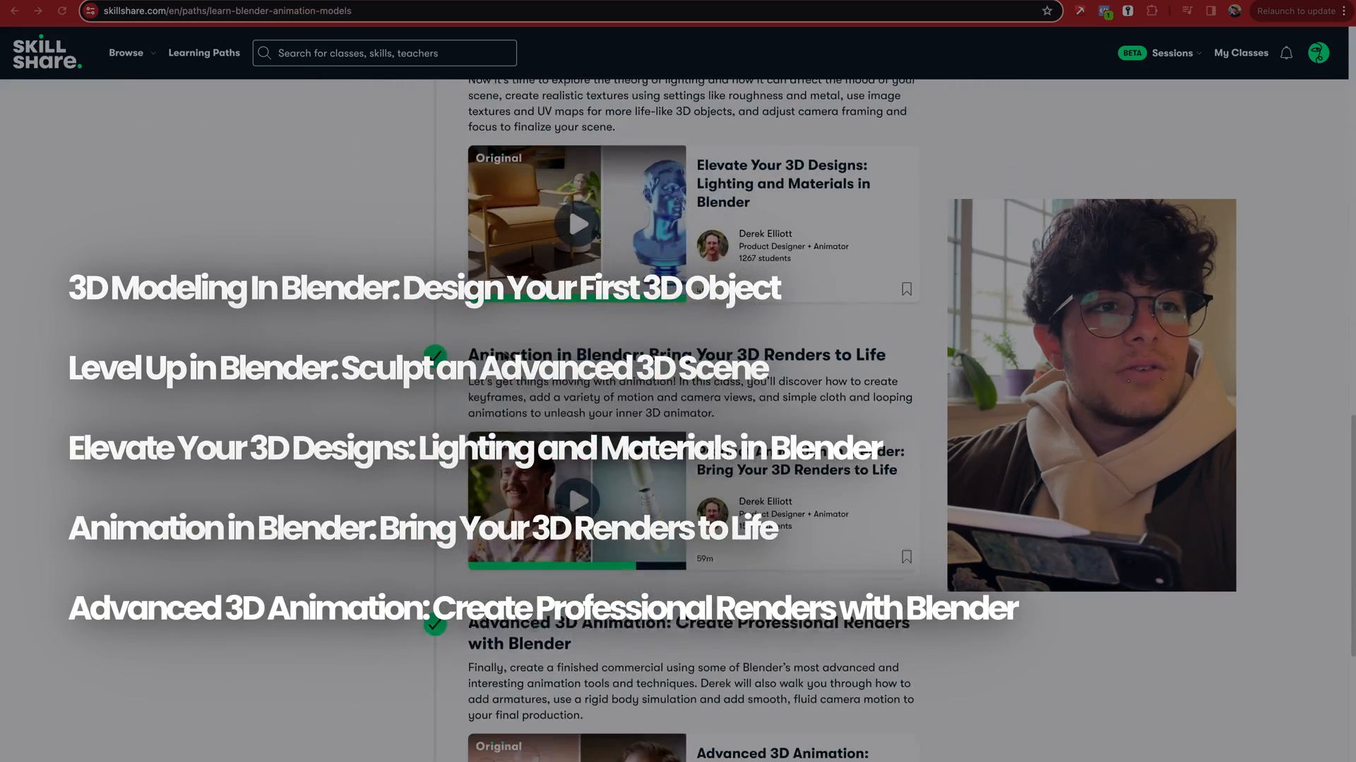
{"action": "left_click", "coordinate": [422, 288]}
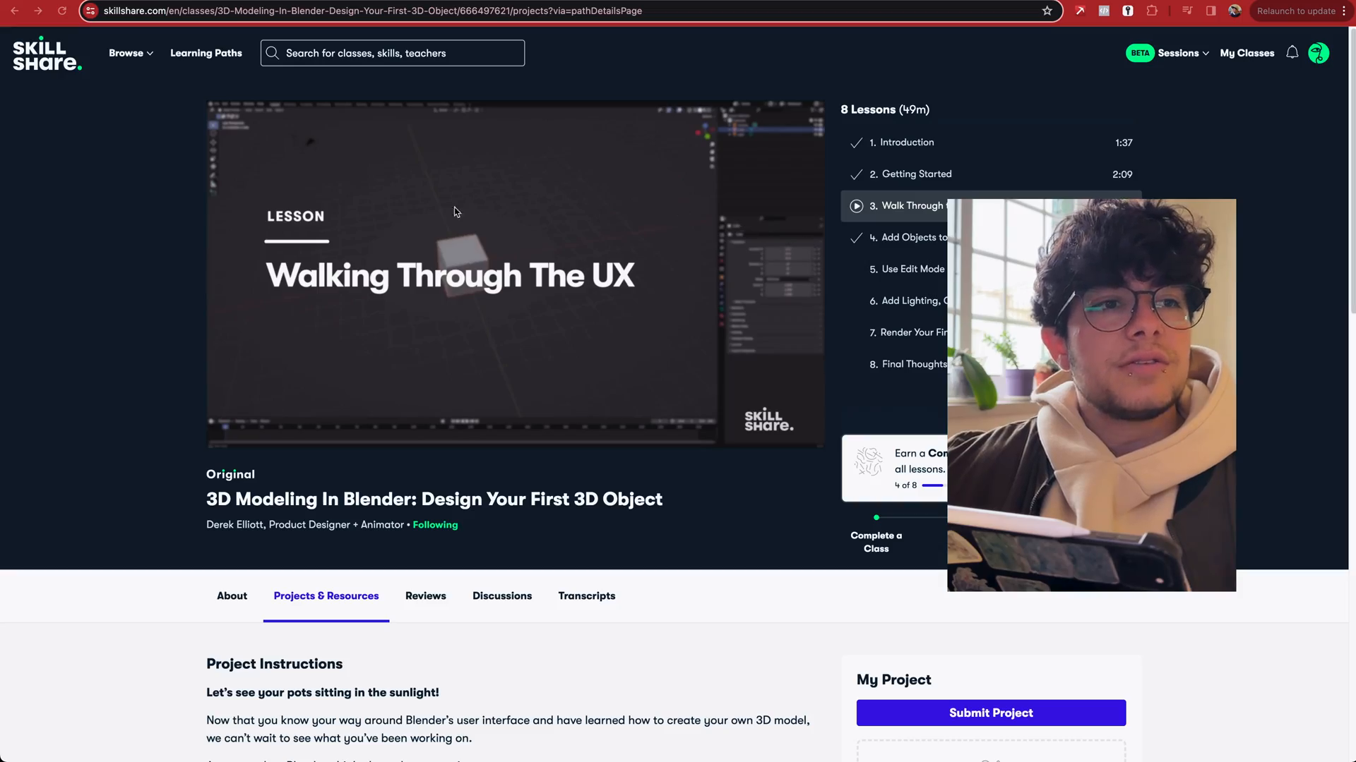
{"action": "mouse_move", "coordinate": [84, 257]}
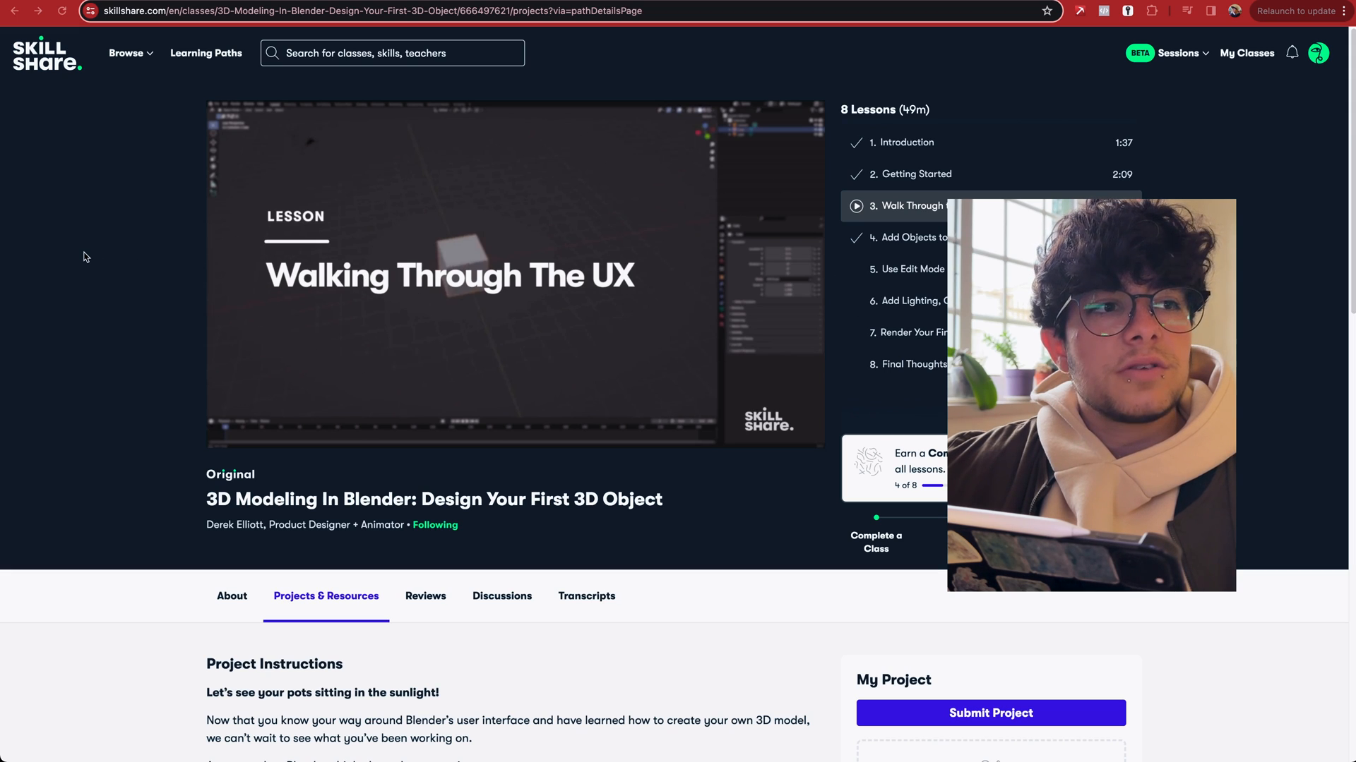